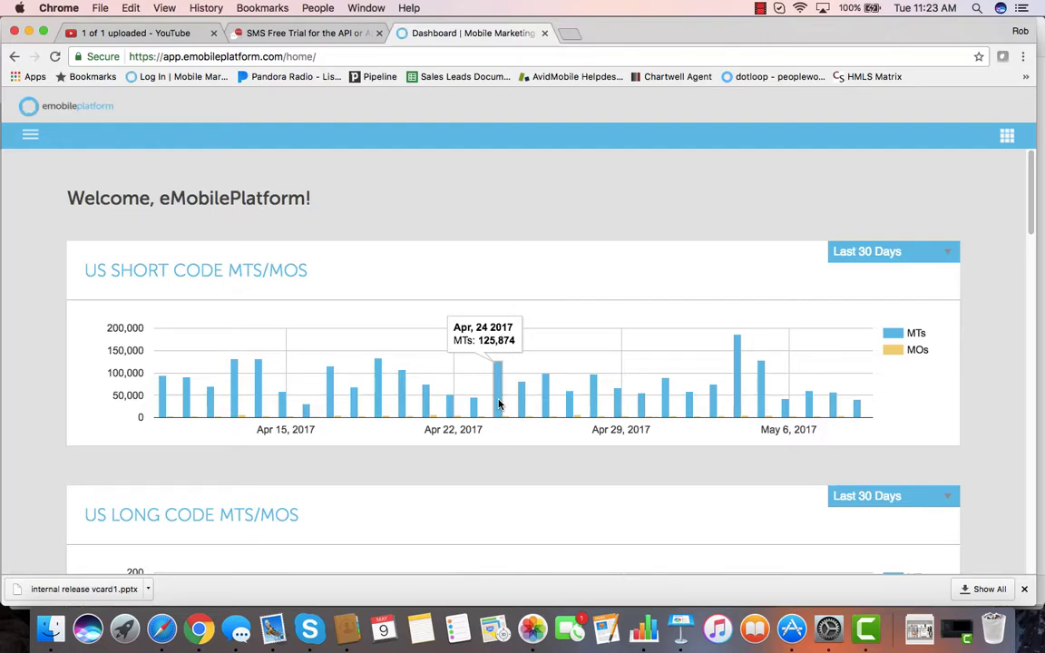
Show the Messaging section of the main menu (System Keywords, User Keywords, Groups, Campaigns, Tools).
scroll(down, 3)
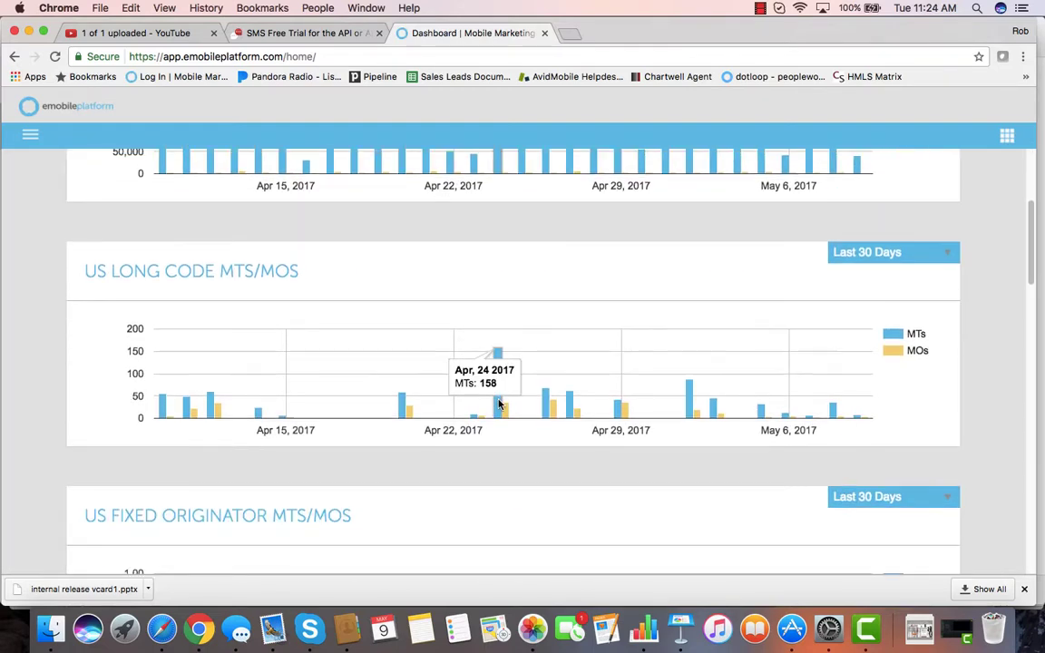
scroll(down, 3)
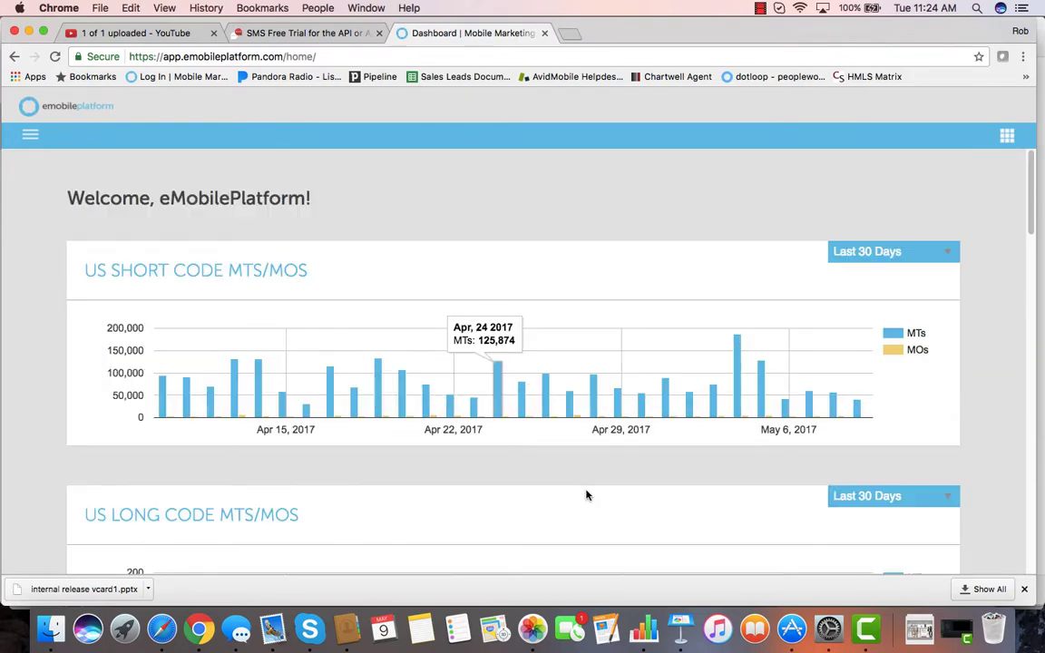
mouse_move(212, 181)
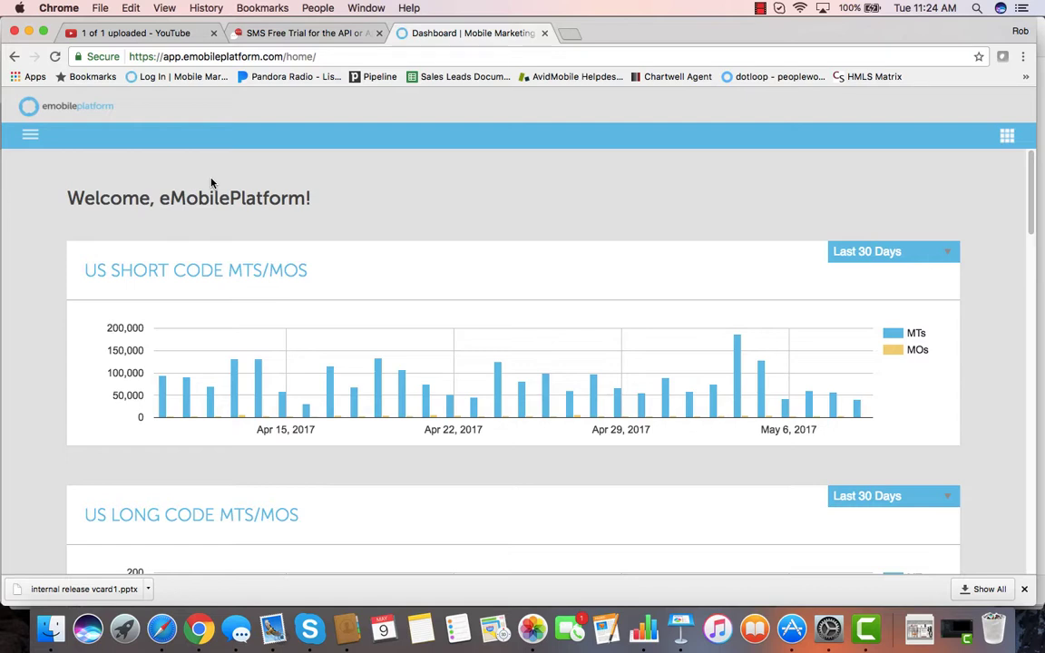
mouse_move(103, 145)
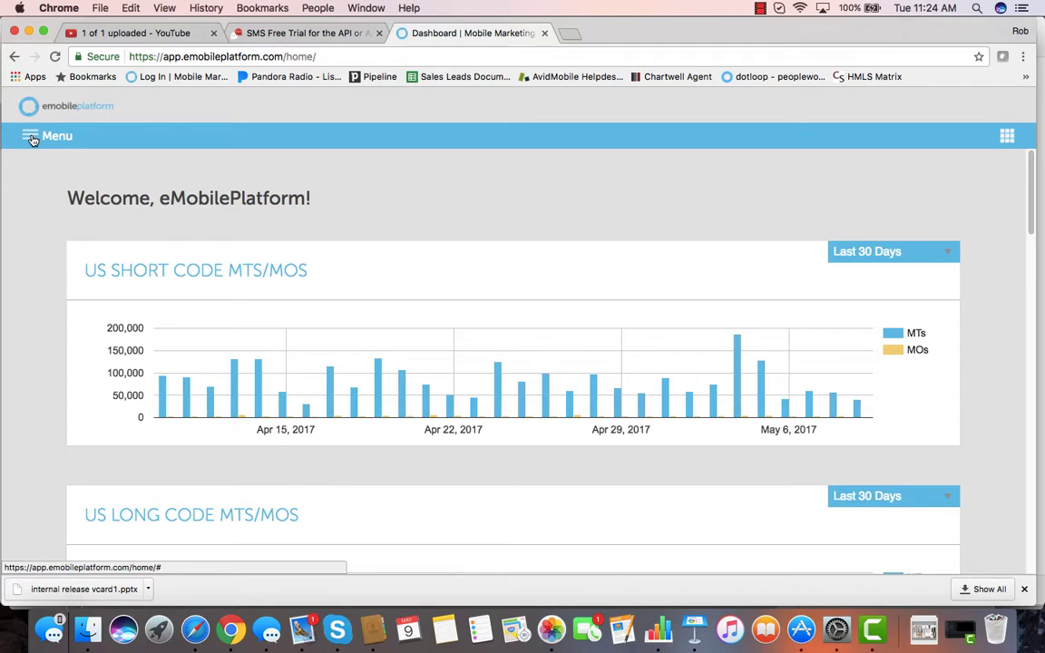
click(47, 134)
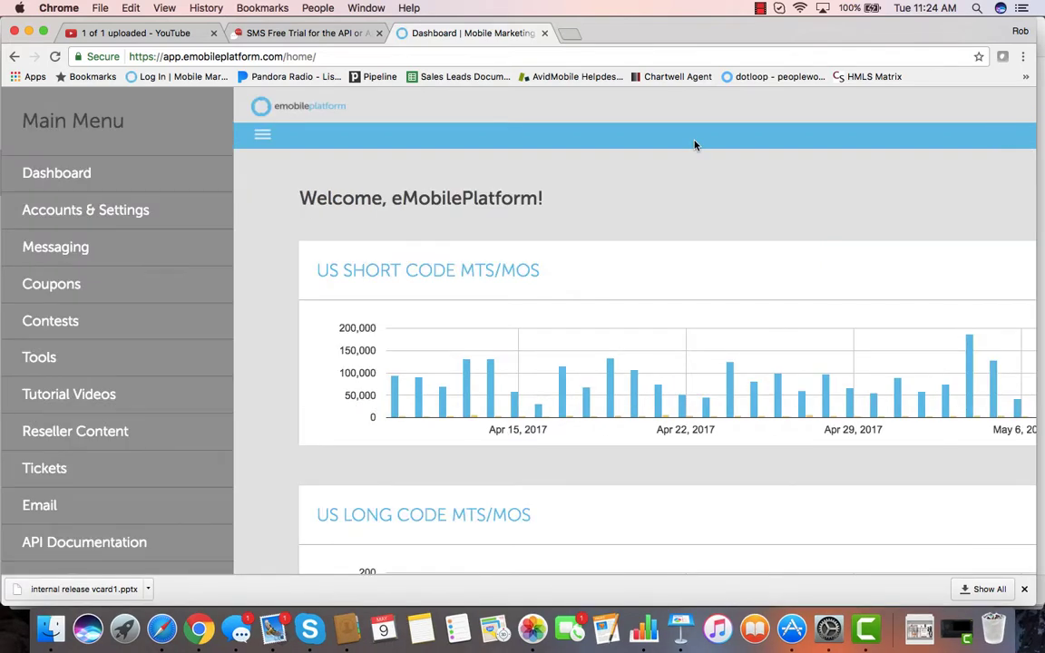
click(261, 134)
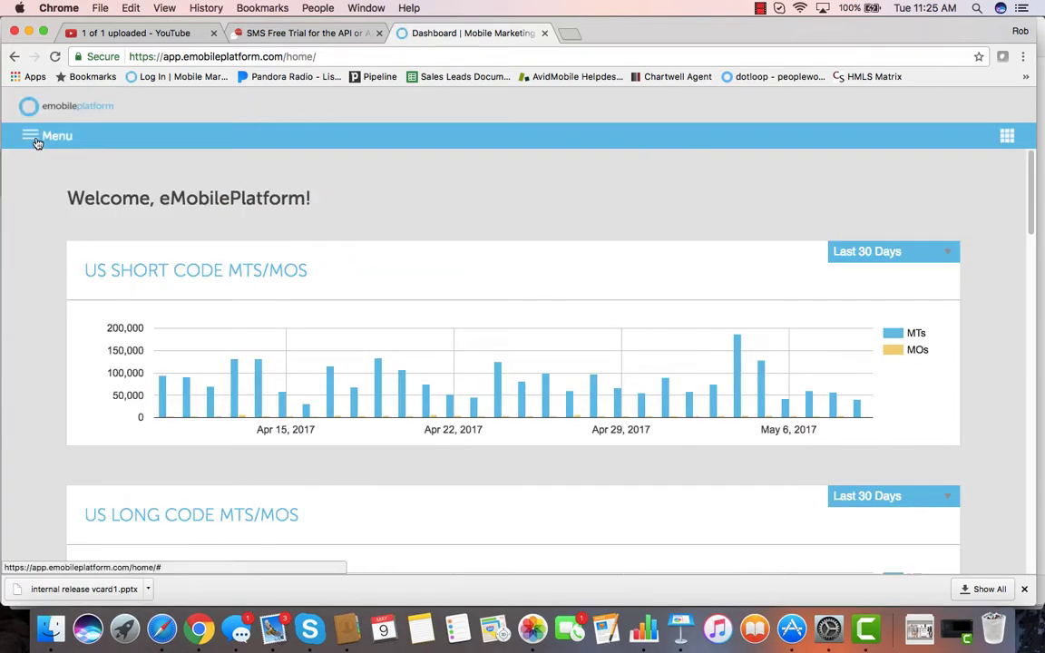
click(44, 135)
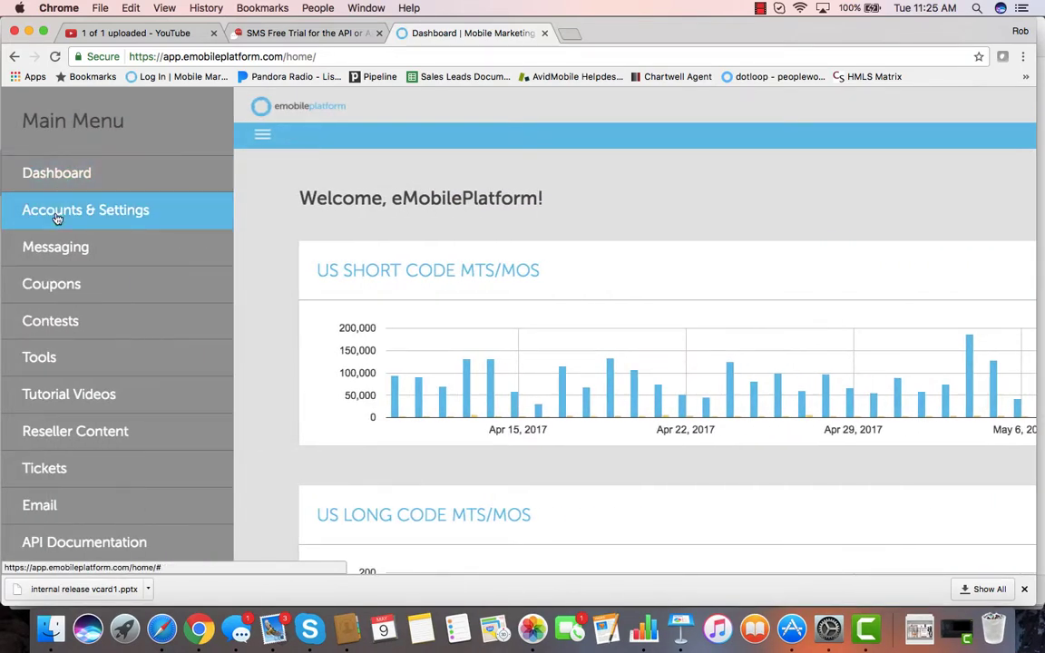
click(54, 247)
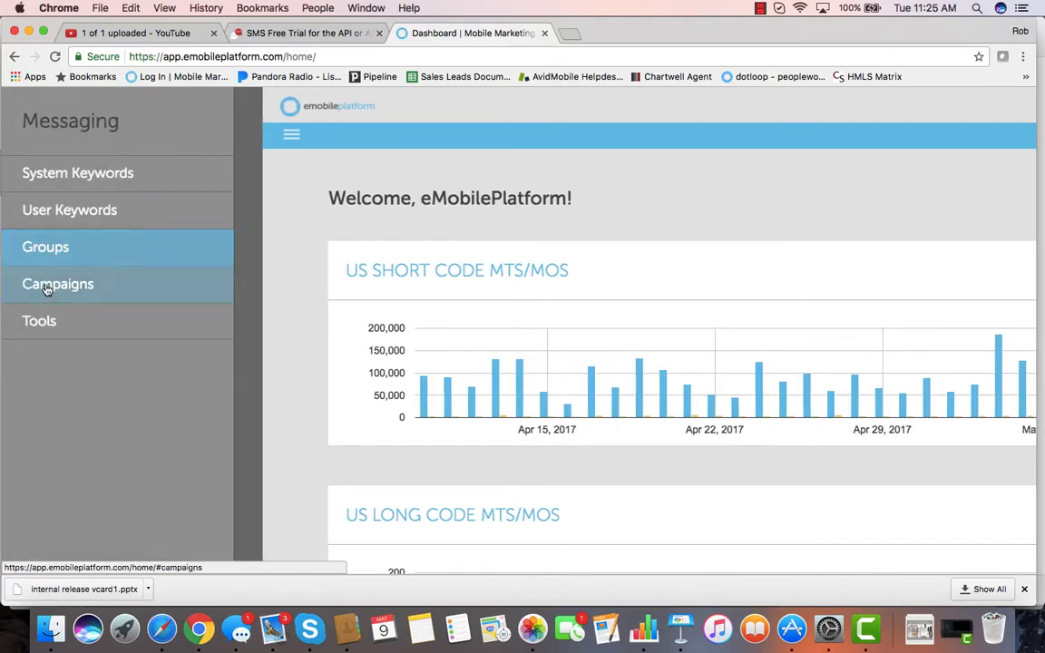
On Campaigns, save the example message and its recipient groups, then schedule a delivery date.
click(58, 283)
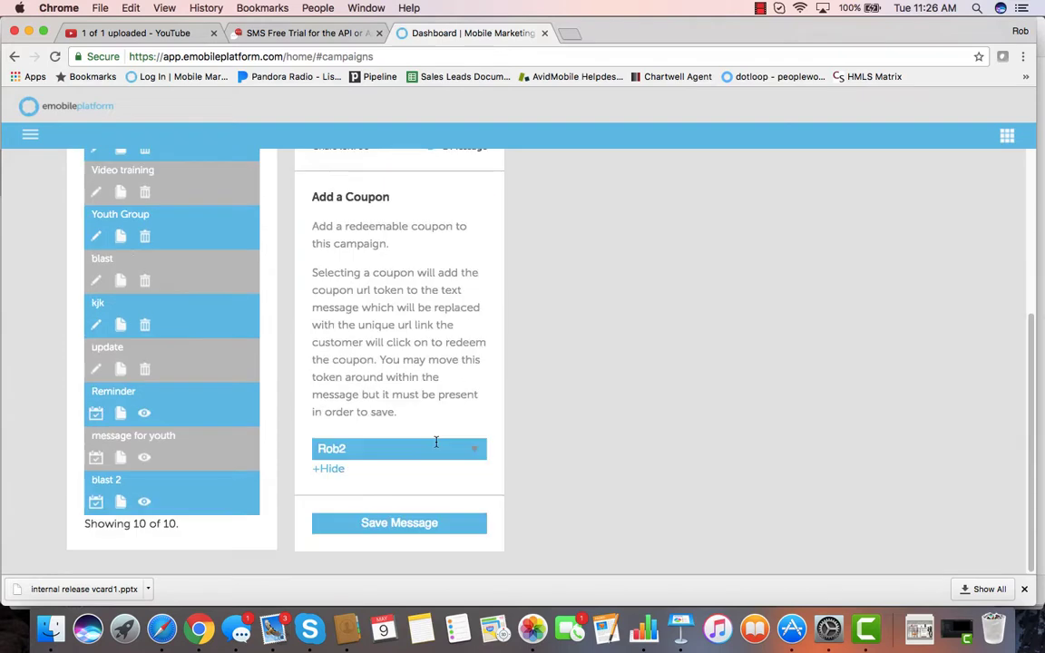
click(399, 522)
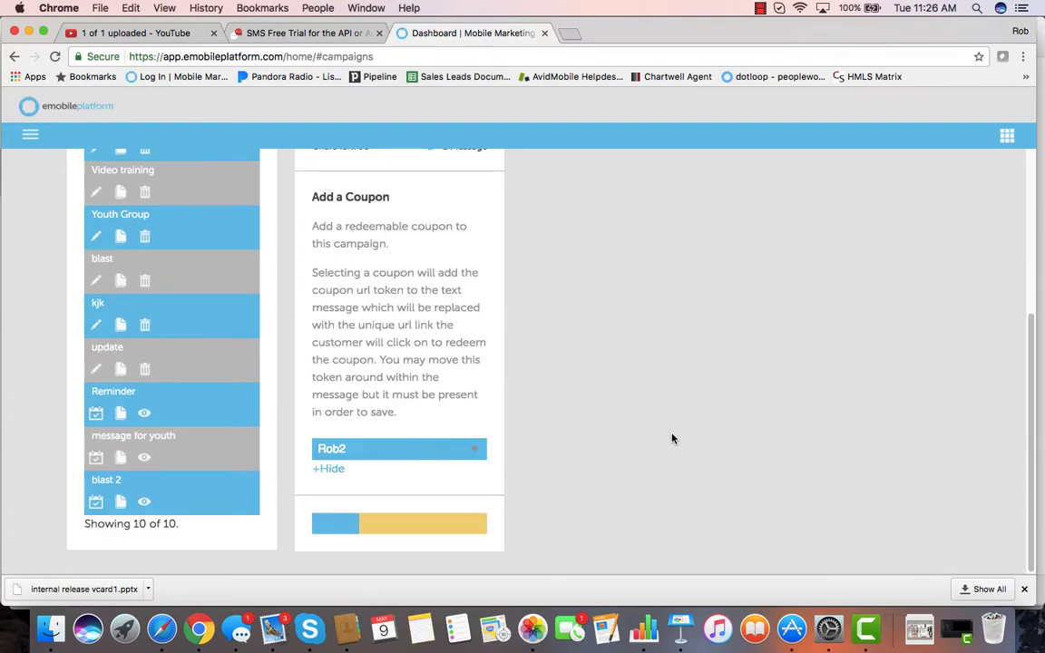
scroll(up, 3)
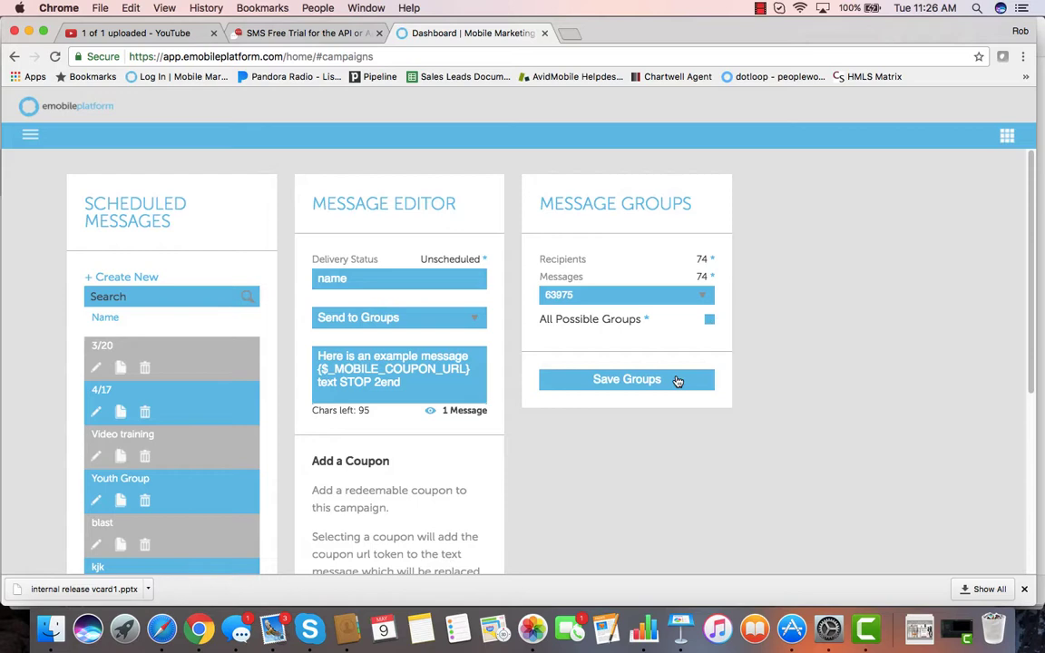
click(627, 379)
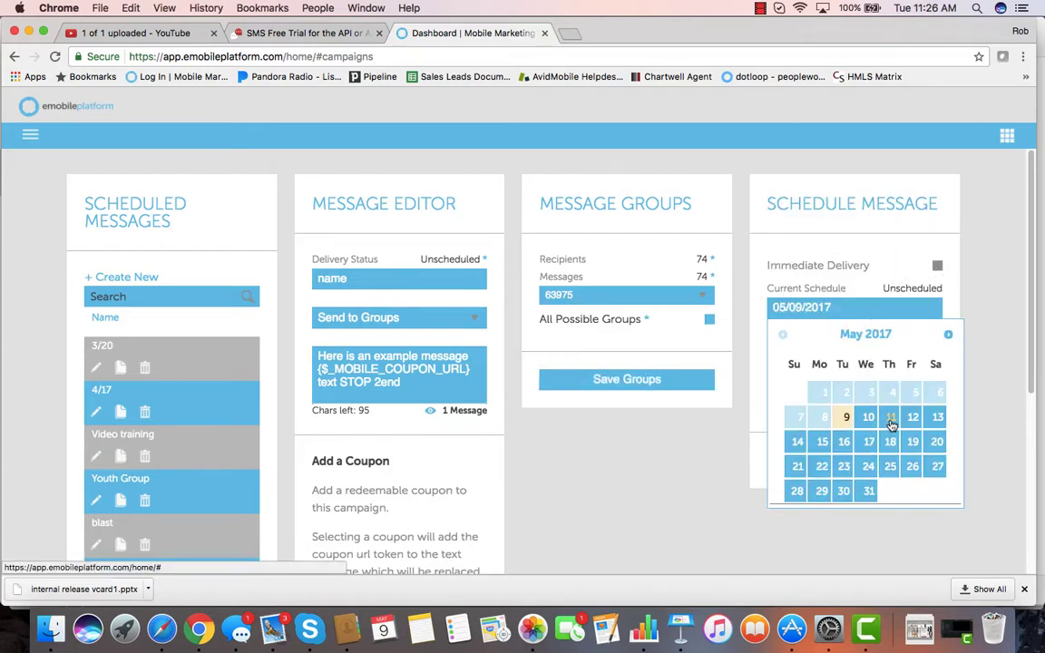
click(891, 415)
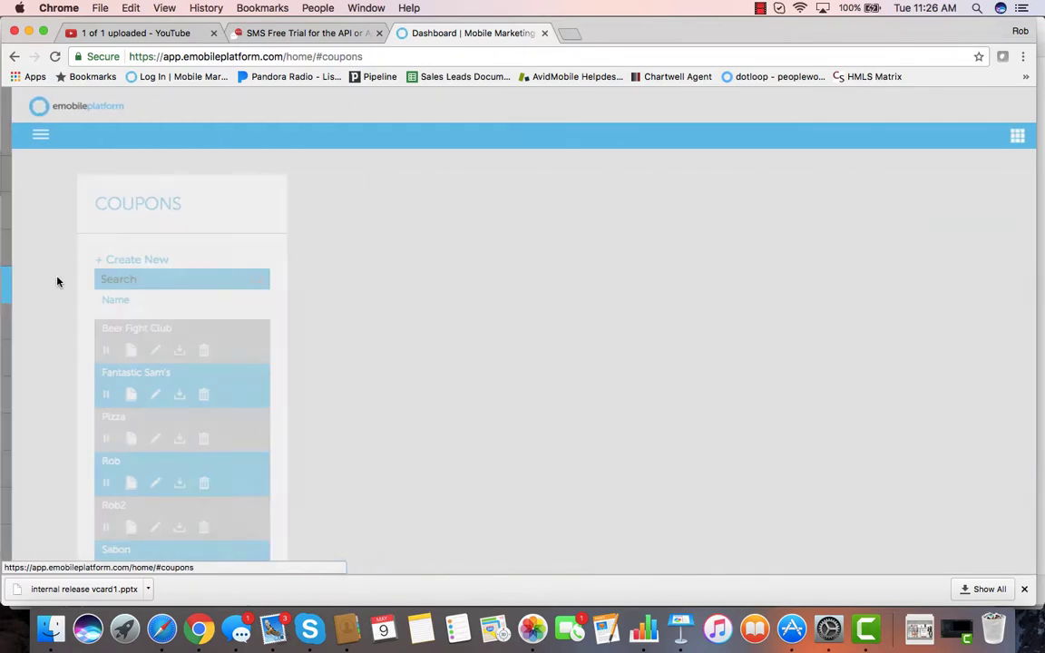
Review the Fantastic Sam's coupon's logo and header font size settings, preview and redemption list.
click(127, 372)
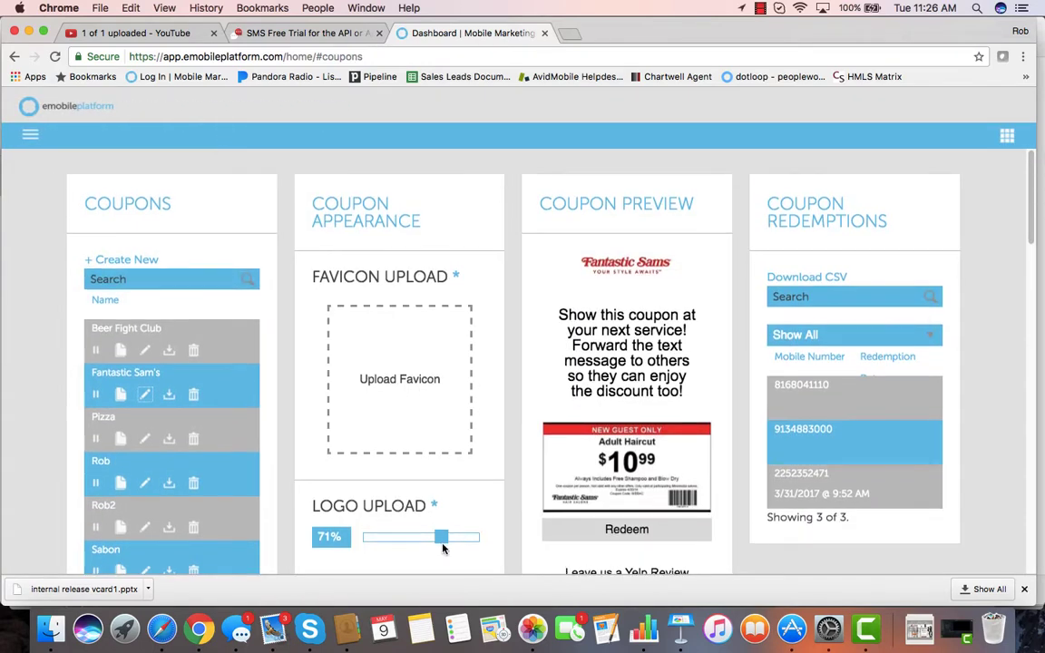
scroll(down, 3)
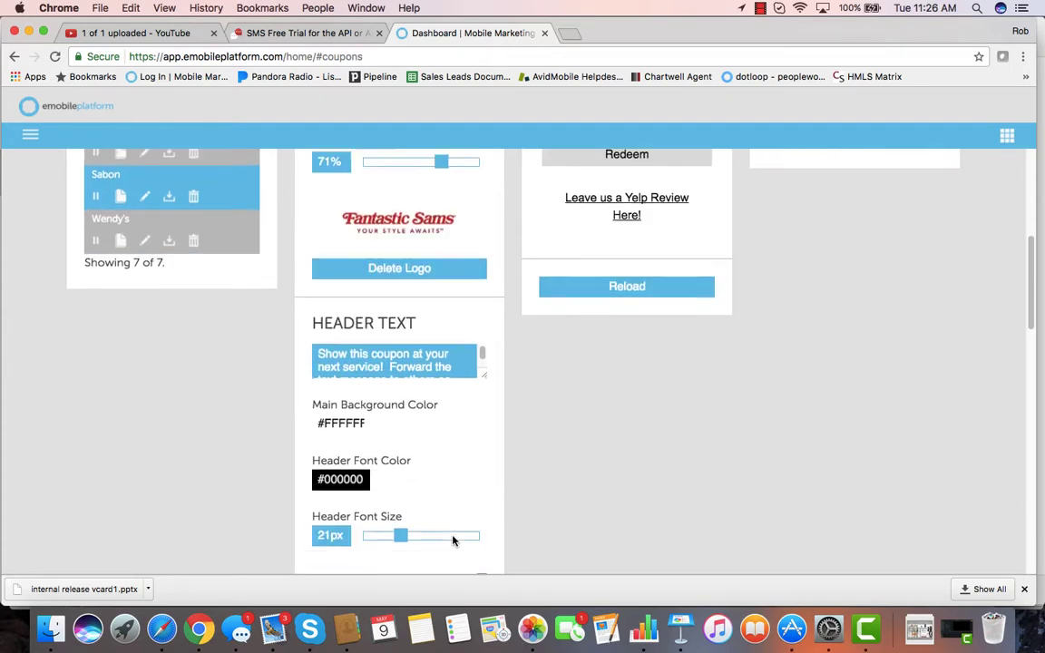
click(341, 479)
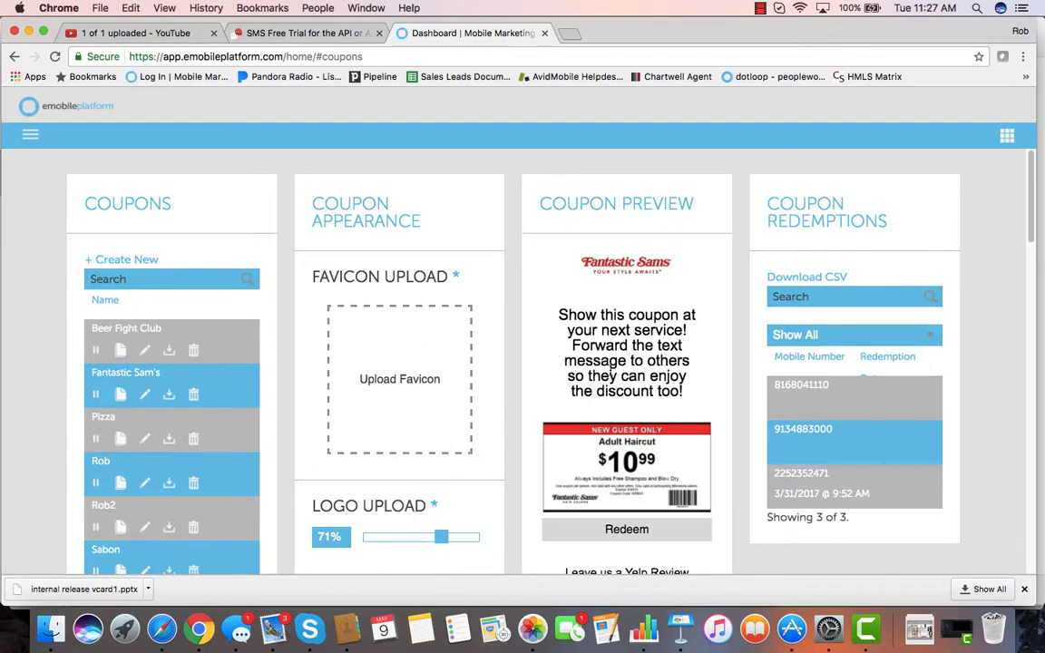
mouse_move(217, 163)
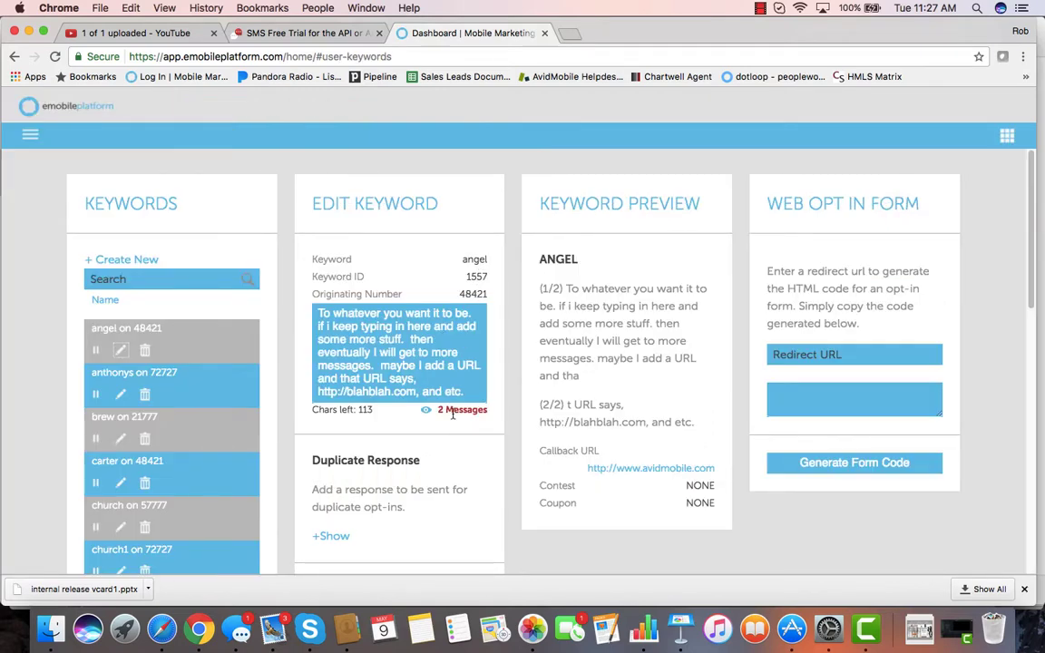
Review the 'angel' keyword's message, preview and web opt-in form, ending at the main menu.
scroll(down, 3)
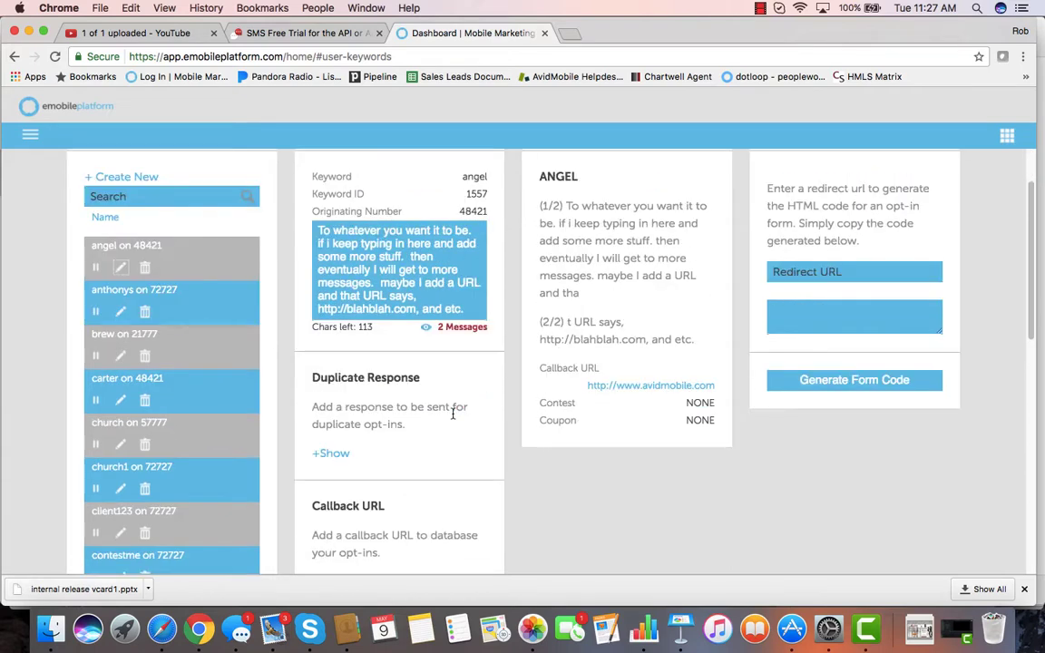
scroll(down, 3)
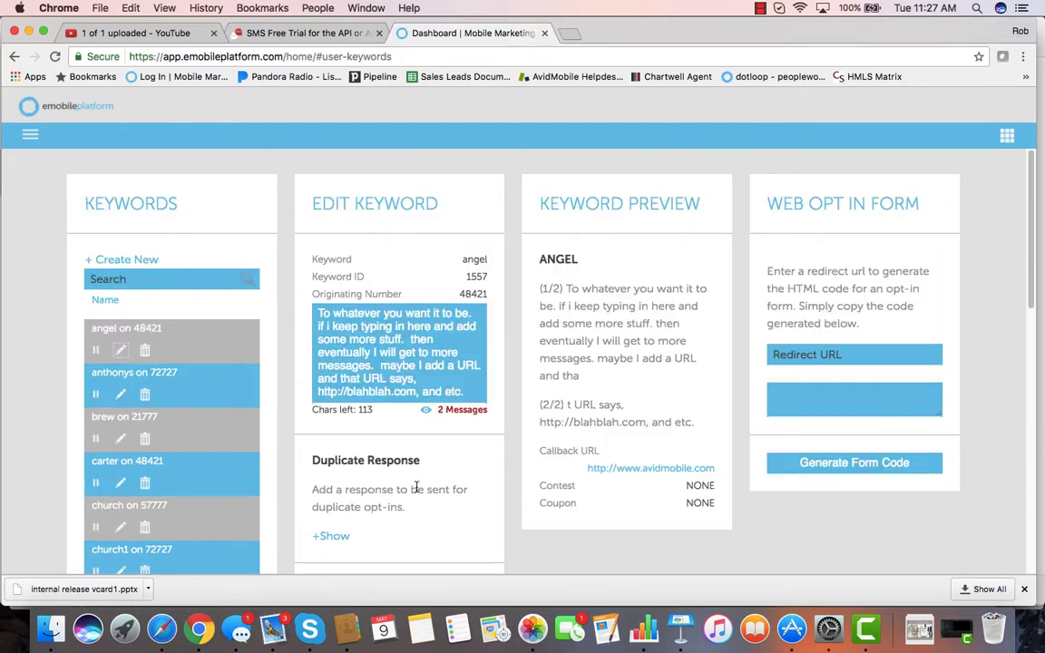
mouse_move(853, 243)
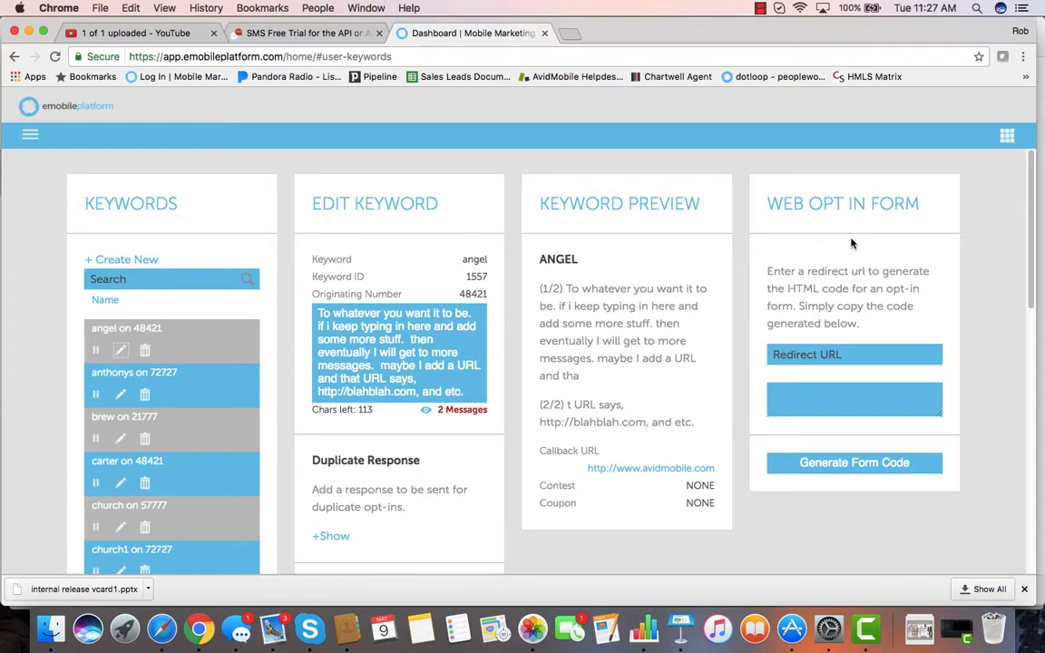
click(29, 134)
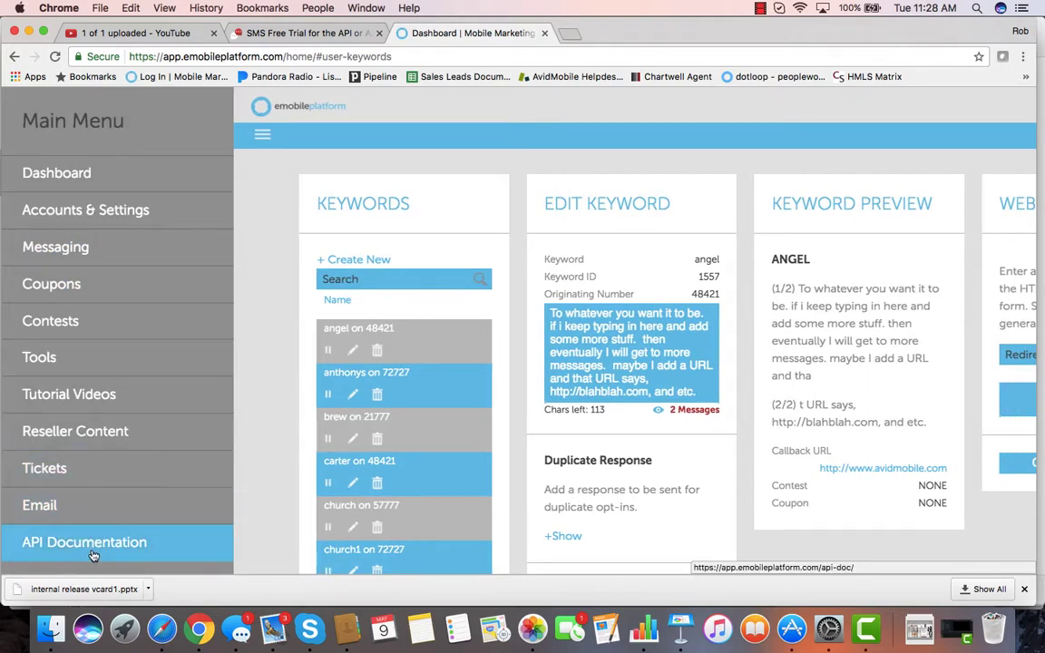
View the JSON API docs for bulk_mt_send_message_bundle: use case, parameters and response example.
click(83, 540)
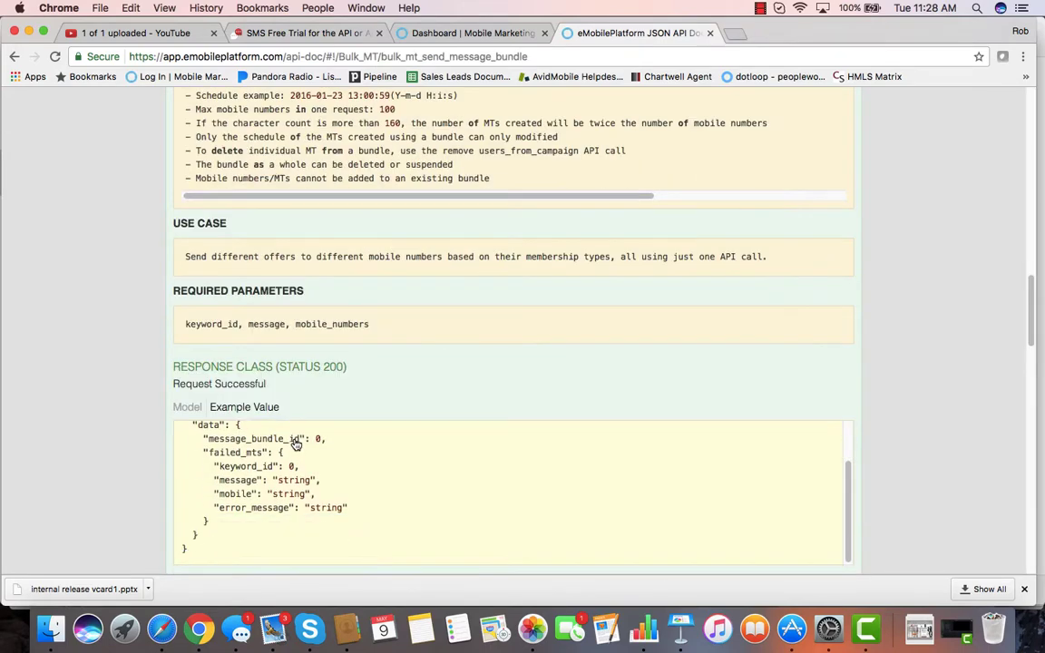
scroll(down, 3)
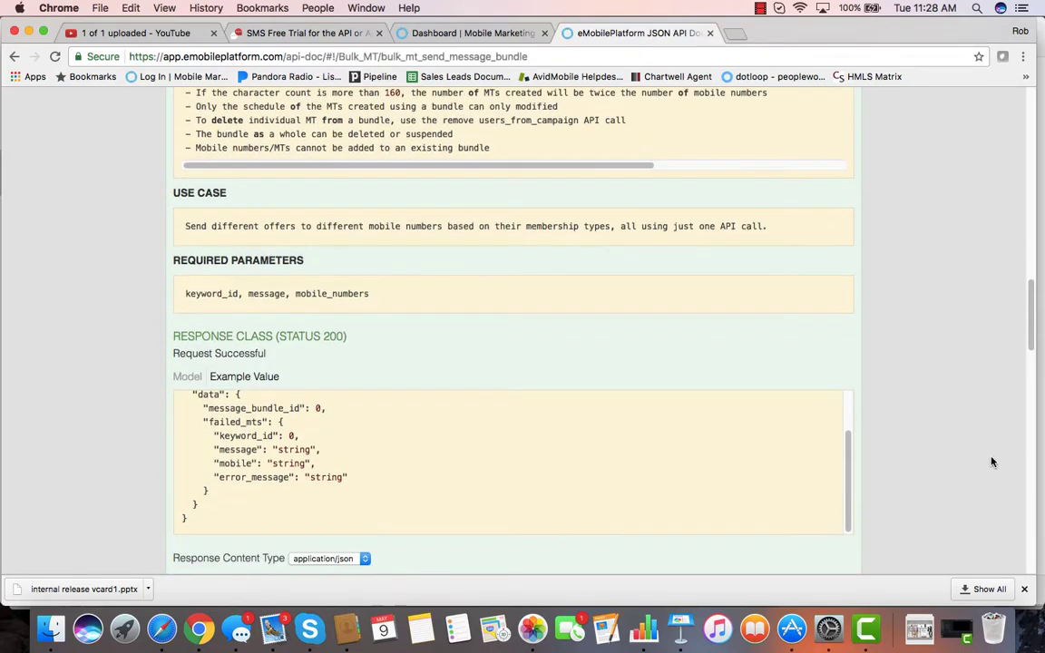